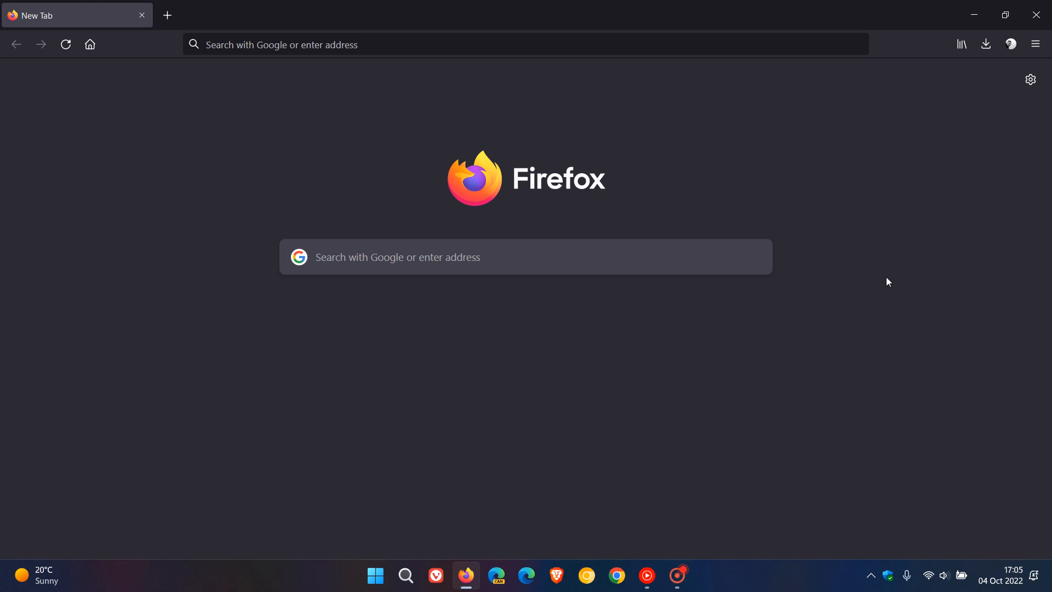
mouse_move(771, 233)
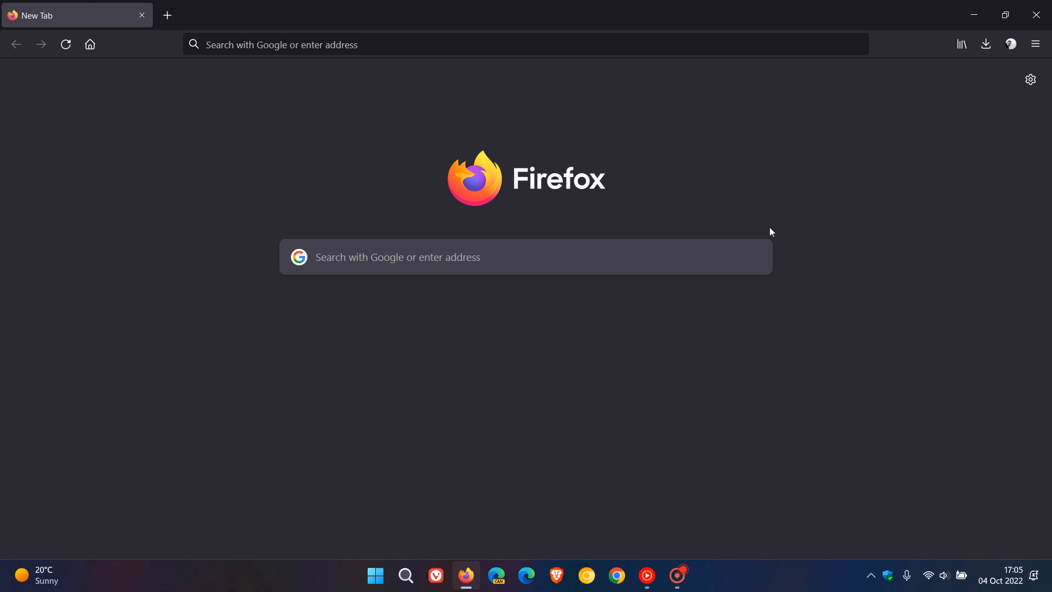
mouse_move(808, 203)
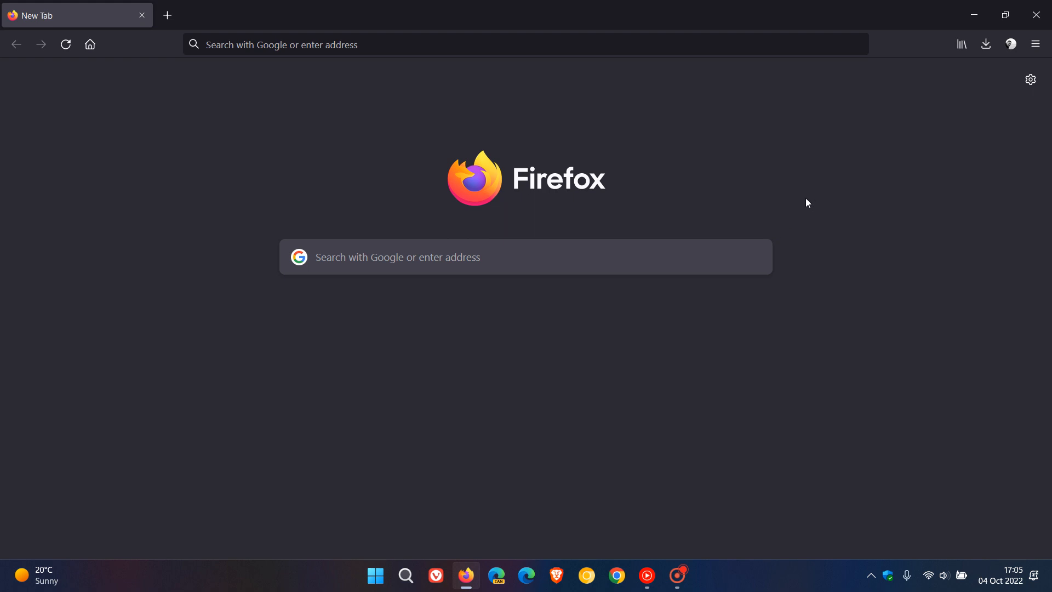
mouse_move(1015, 585)
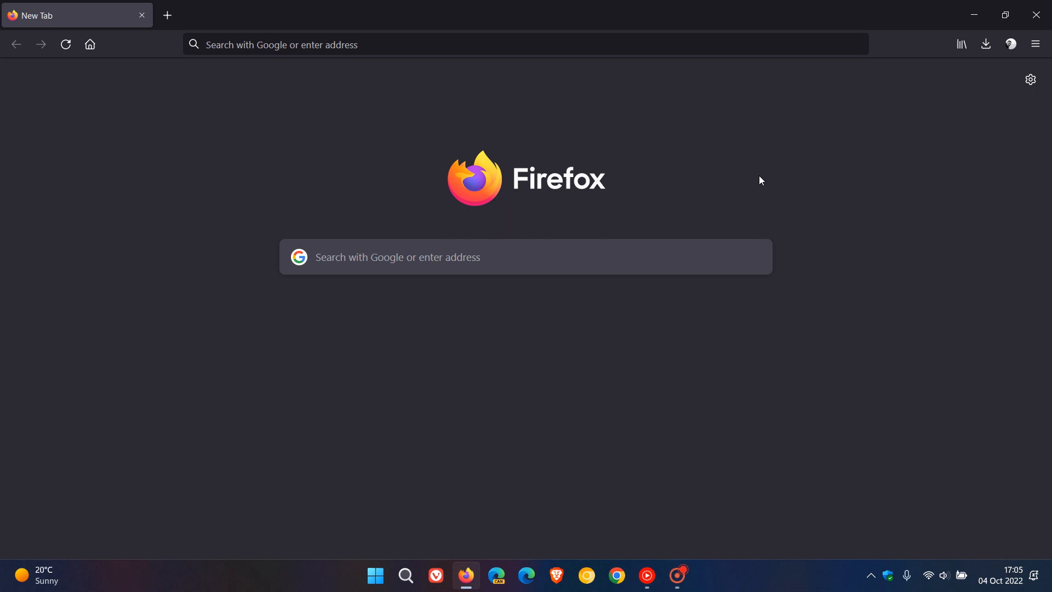
mouse_move(772, 179)
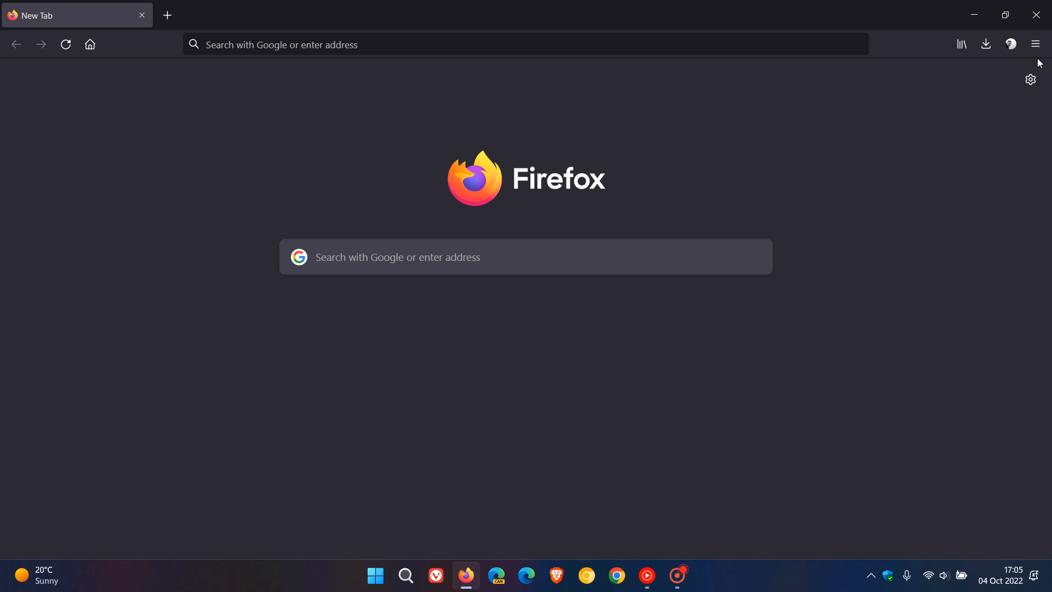
Decline the Troubleshoot Mode restart prompt reached from the main menu
left_click(1034, 44)
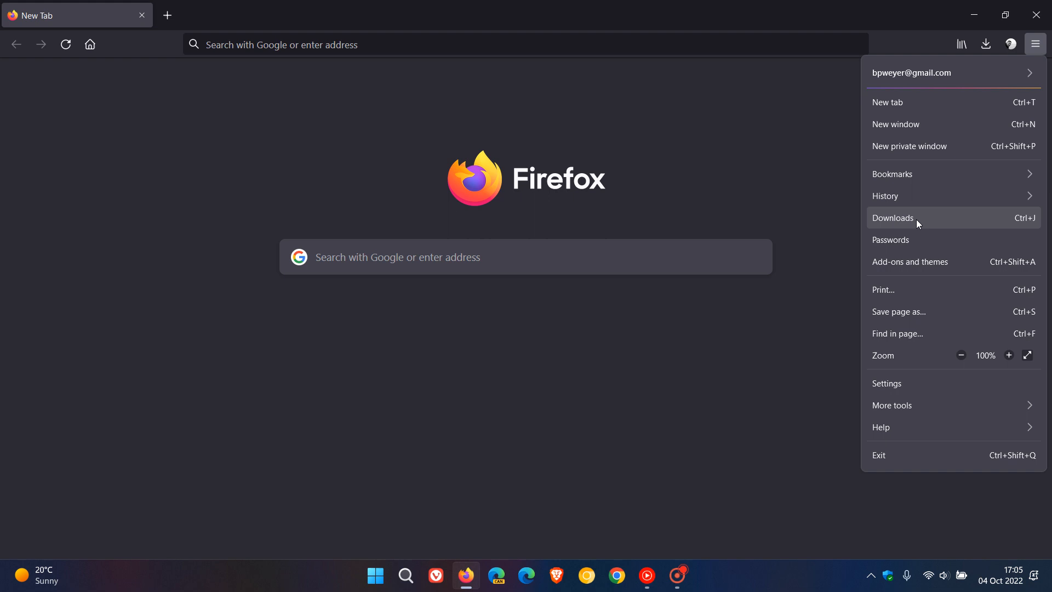
mouse_move(936, 225)
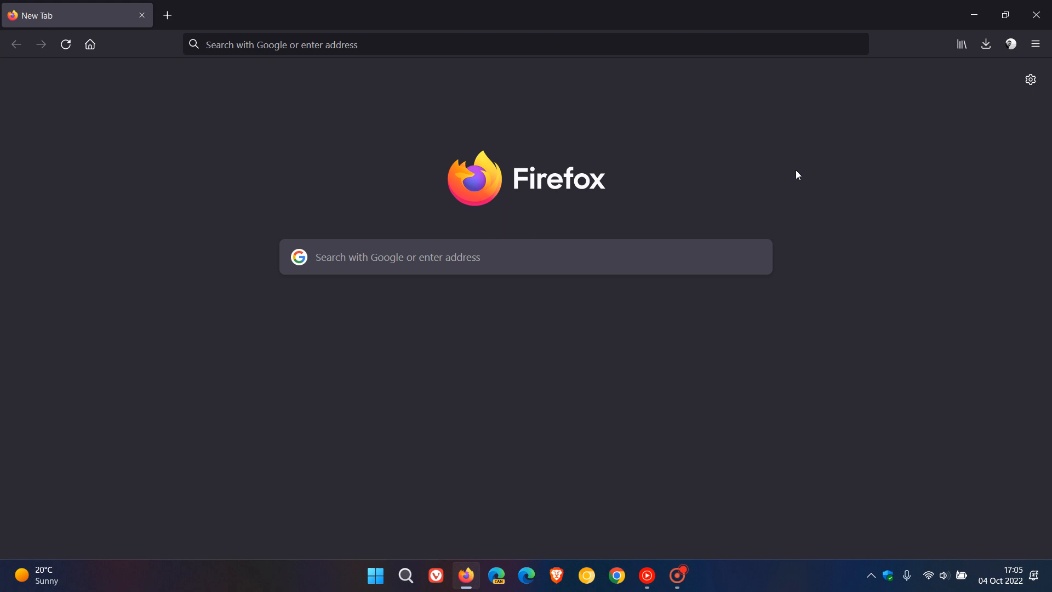
mouse_move(727, 123)
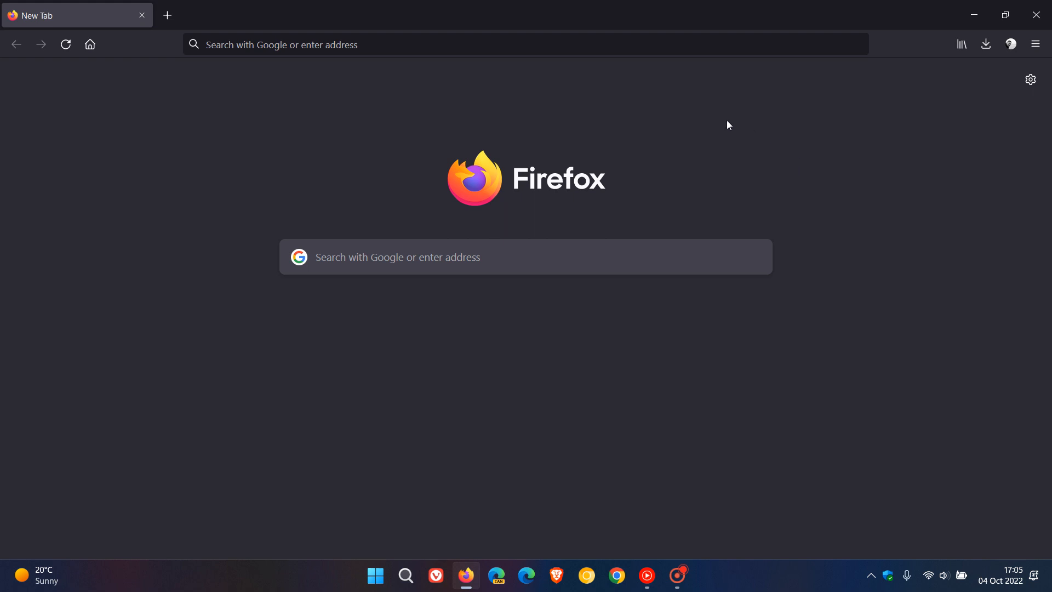
mouse_move(786, 155)
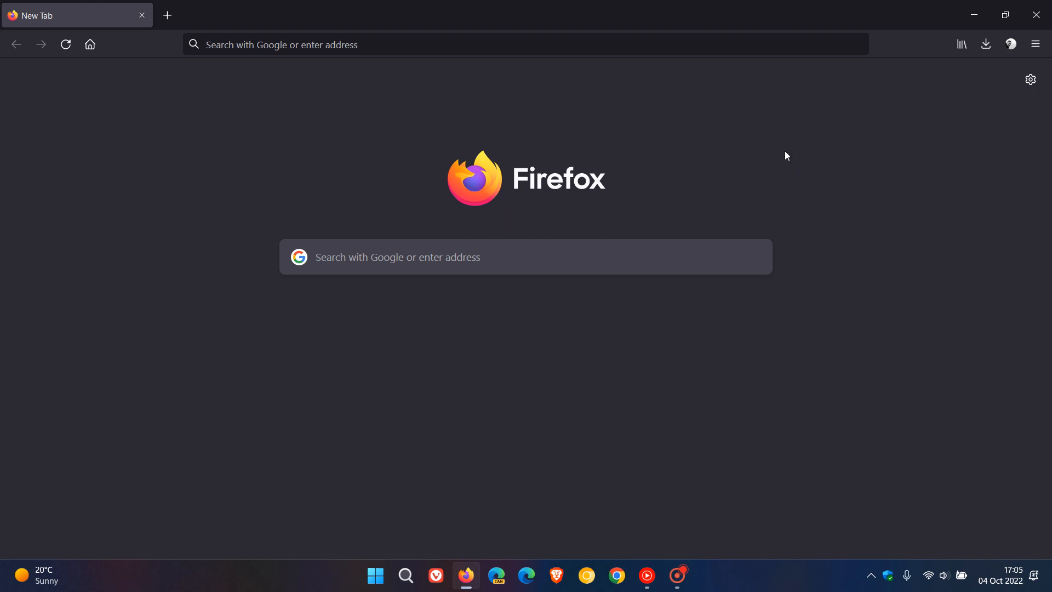
left_click(1035, 44)
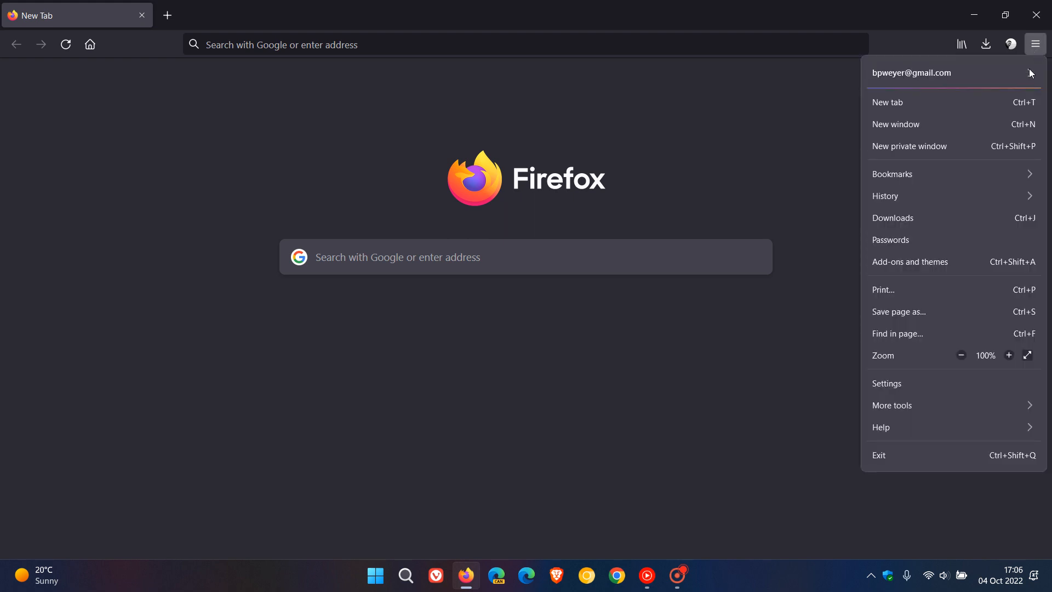
mouse_move(924, 436)
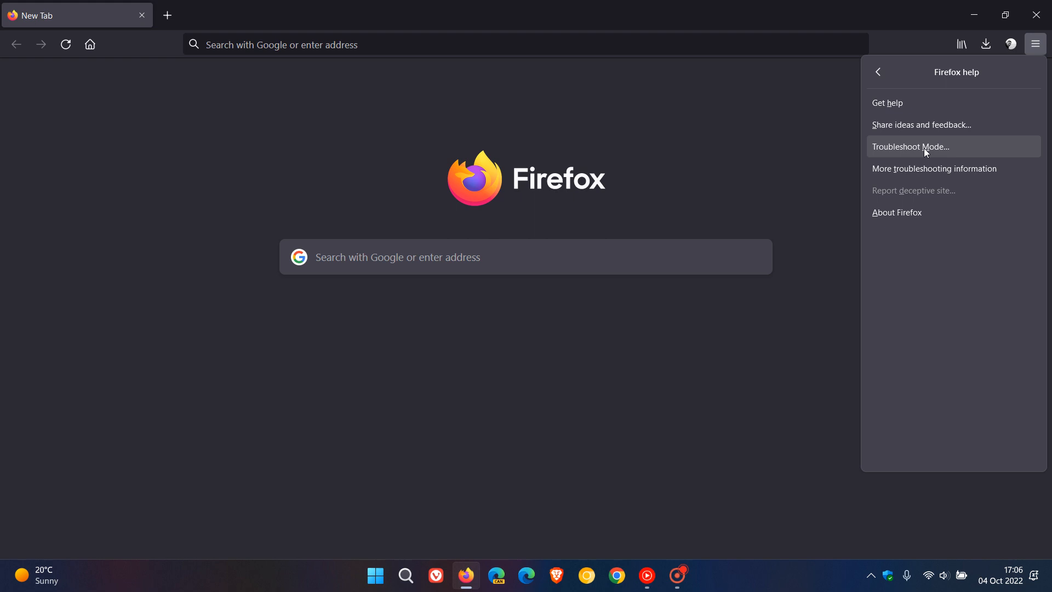
left_click(910, 147)
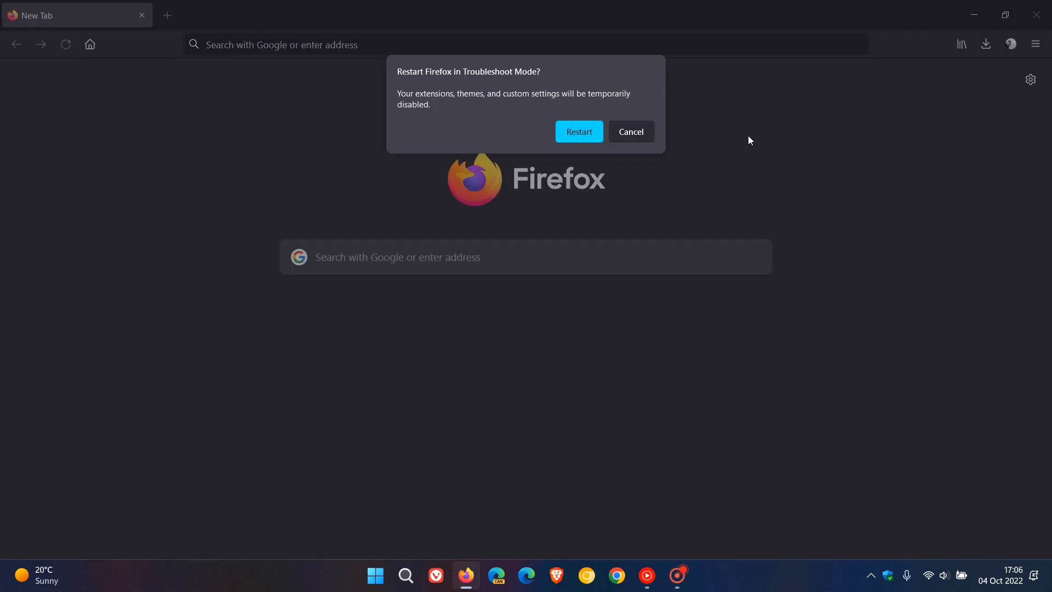
mouse_move(592, 140)
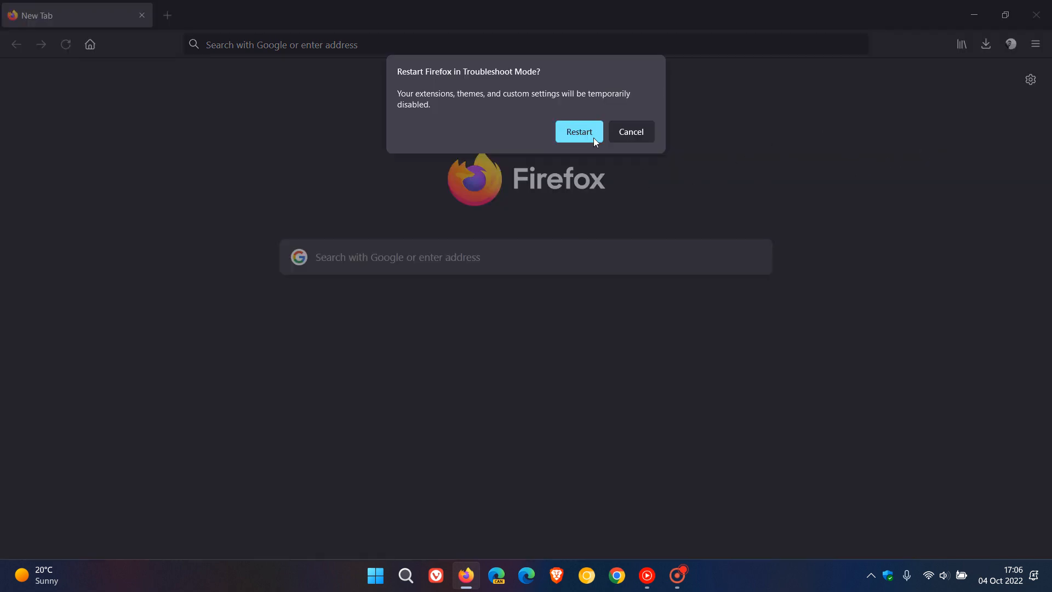
mouse_move(811, 191)
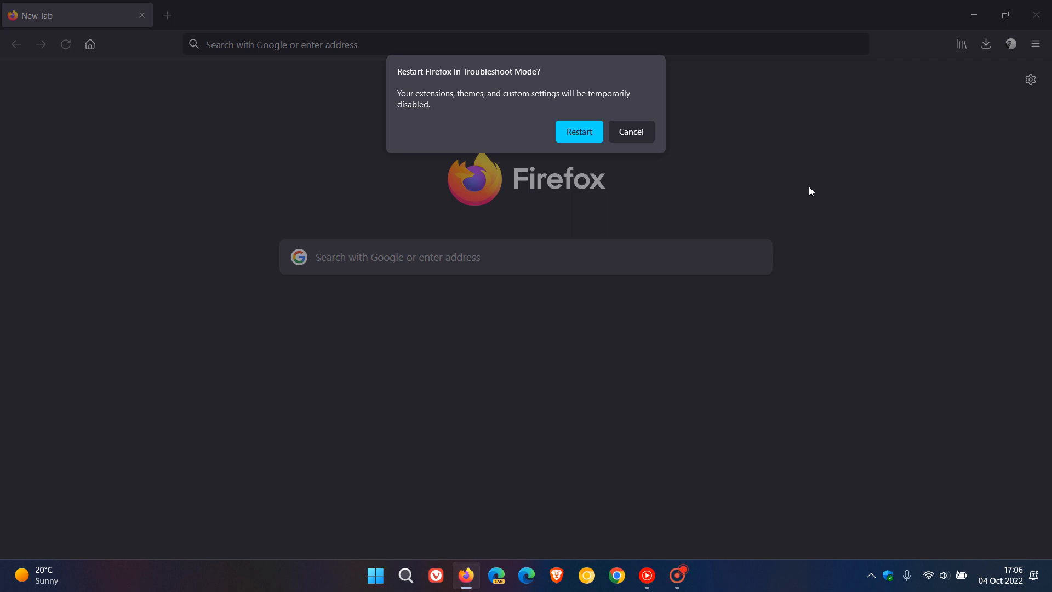
mouse_move(786, 179)
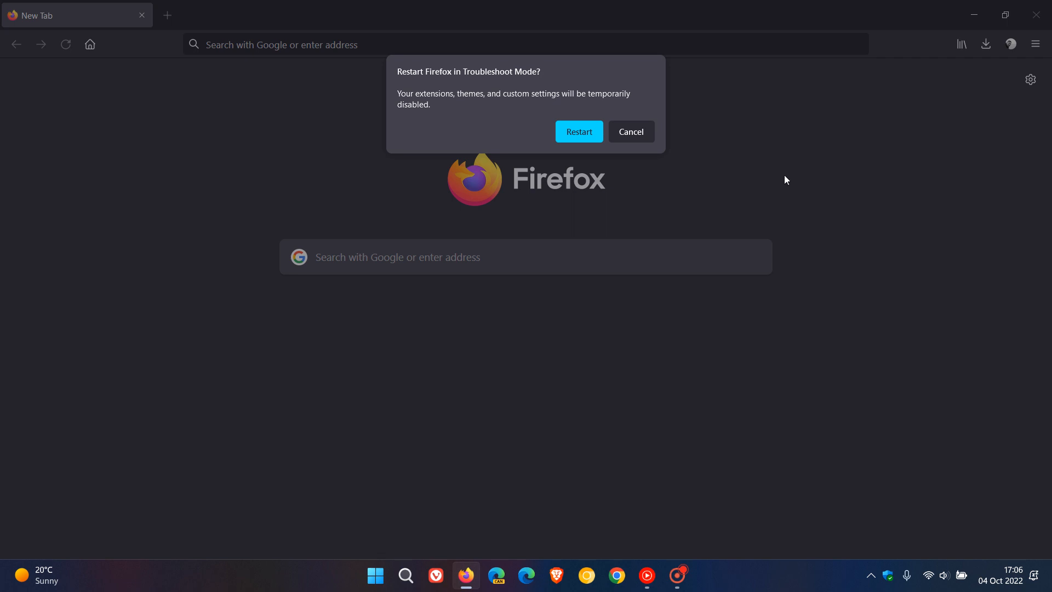
left_click(631, 132)
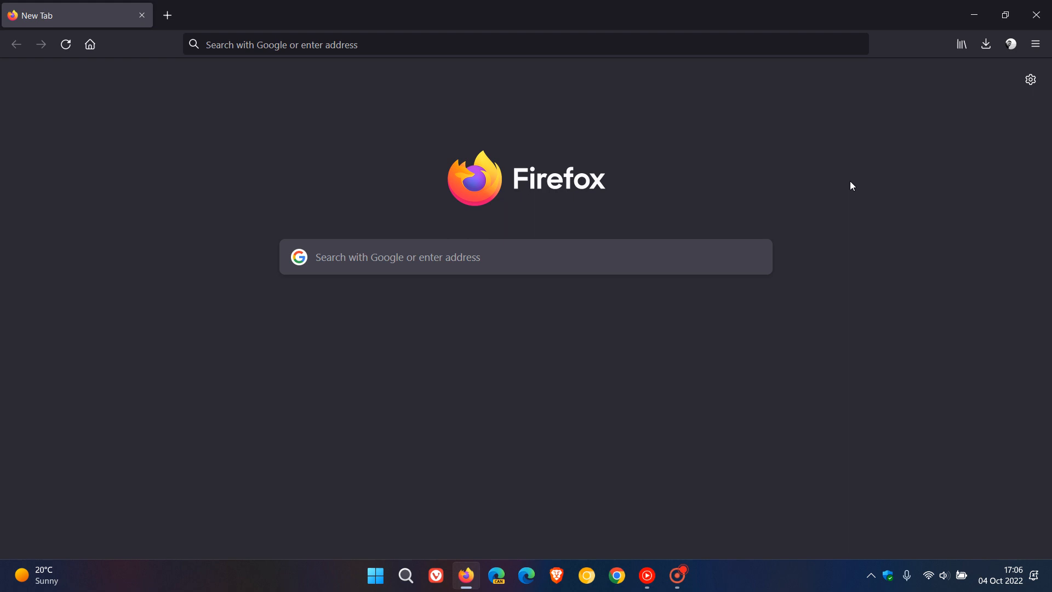
mouse_move(778, 159)
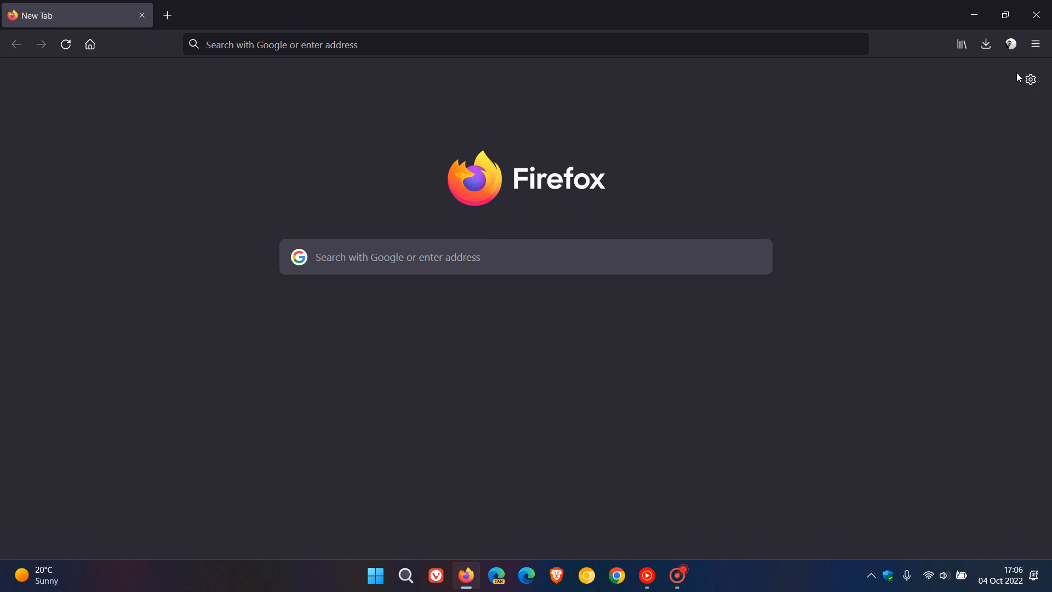
Open a new private browsing window from the main menu, then close it again
left_click(1034, 44)
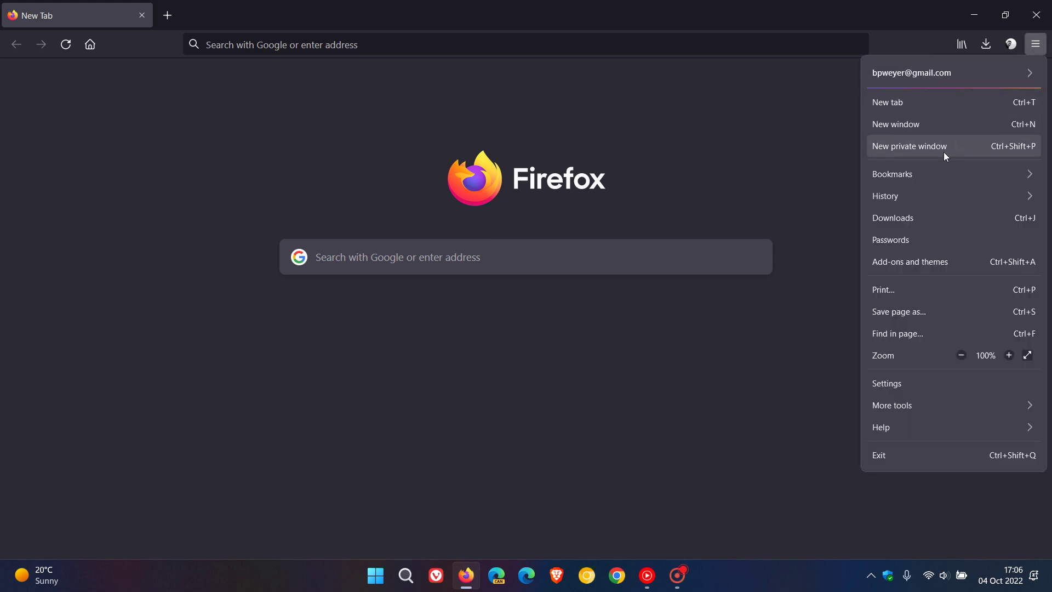
left_click(909, 146)
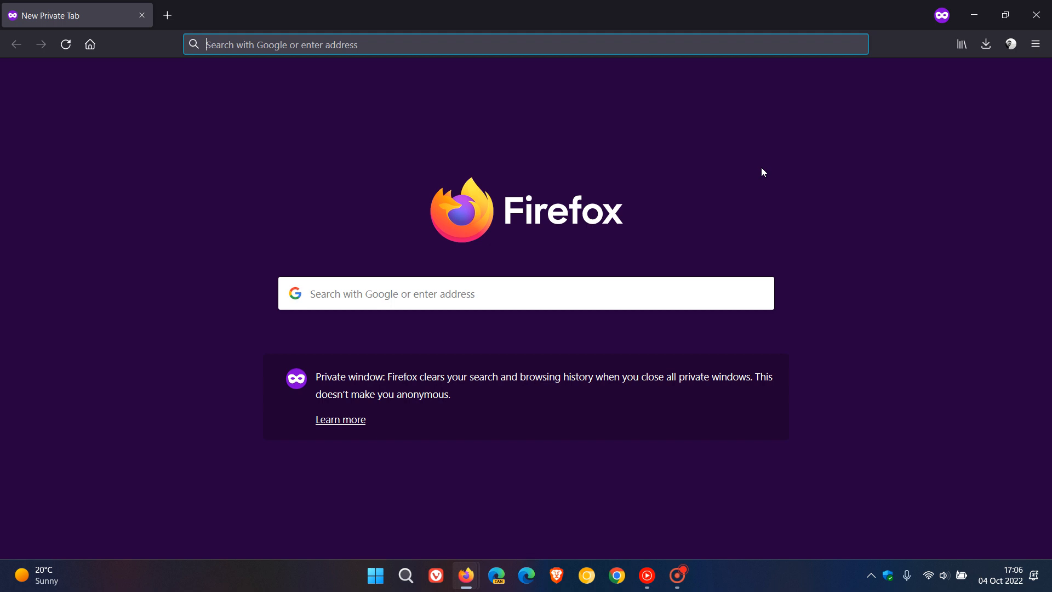
mouse_move(789, 149)
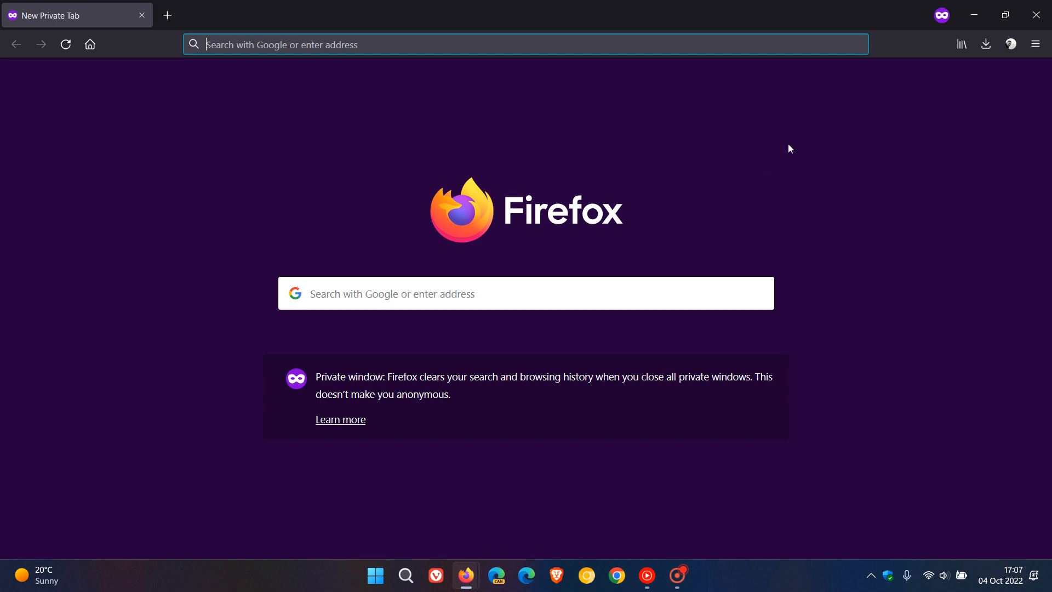
mouse_move(763, 163)
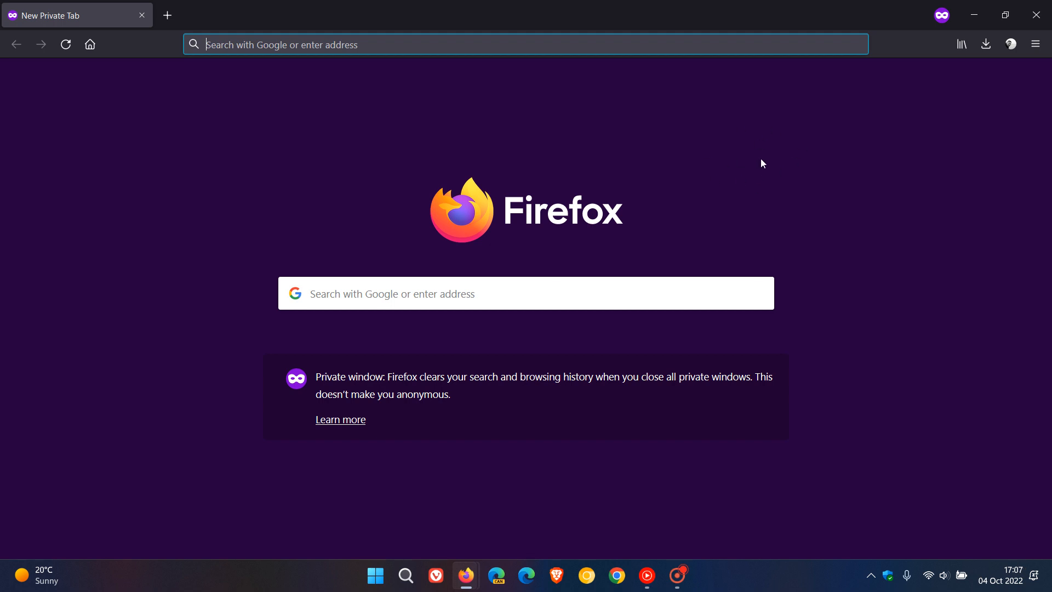
mouse_move(1037, 15)
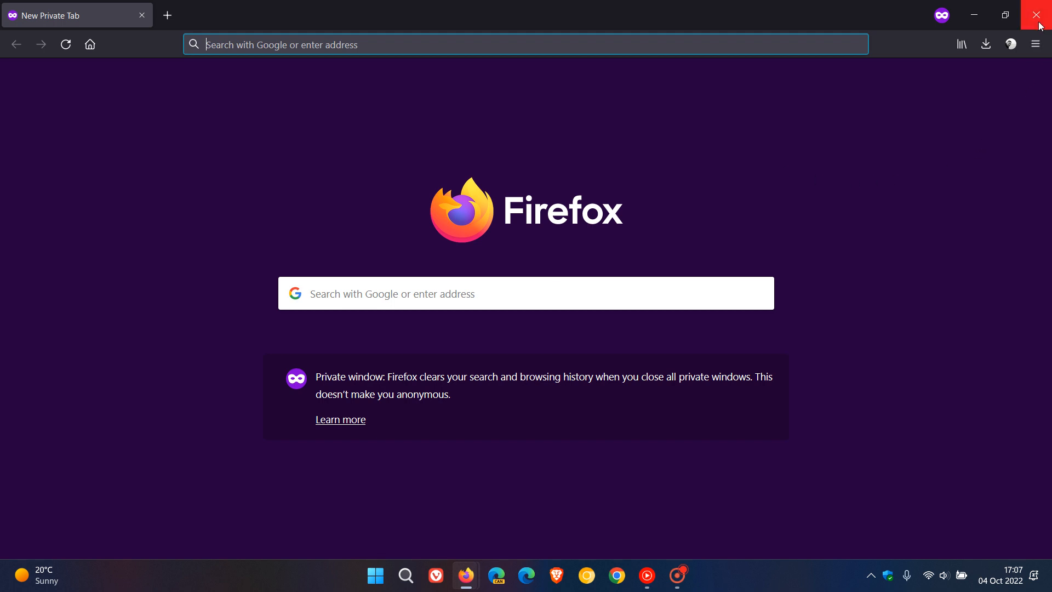
left_click(1036, 16)
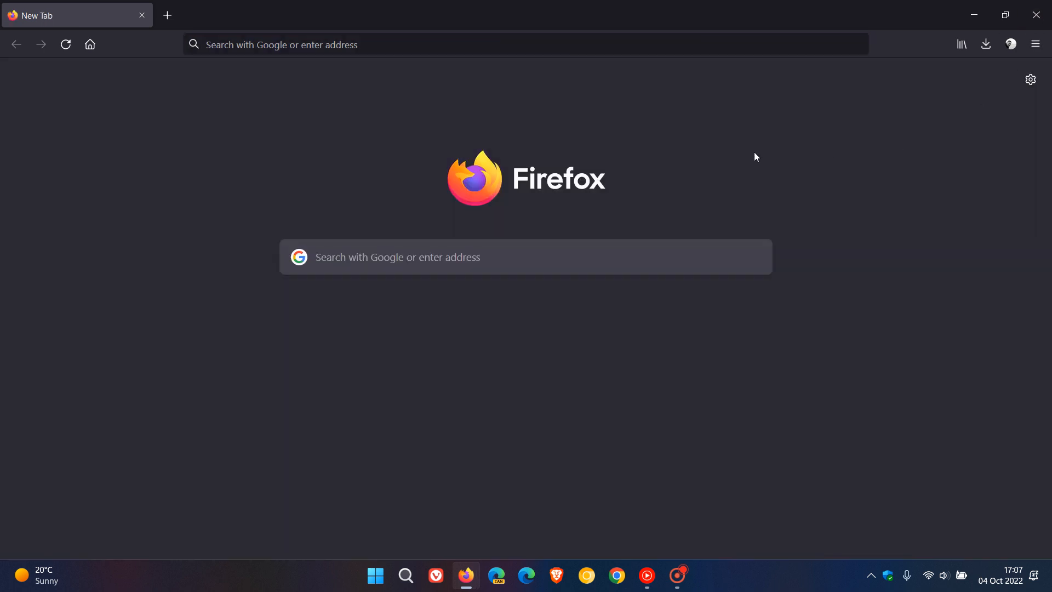
mouse_move(758, 157)
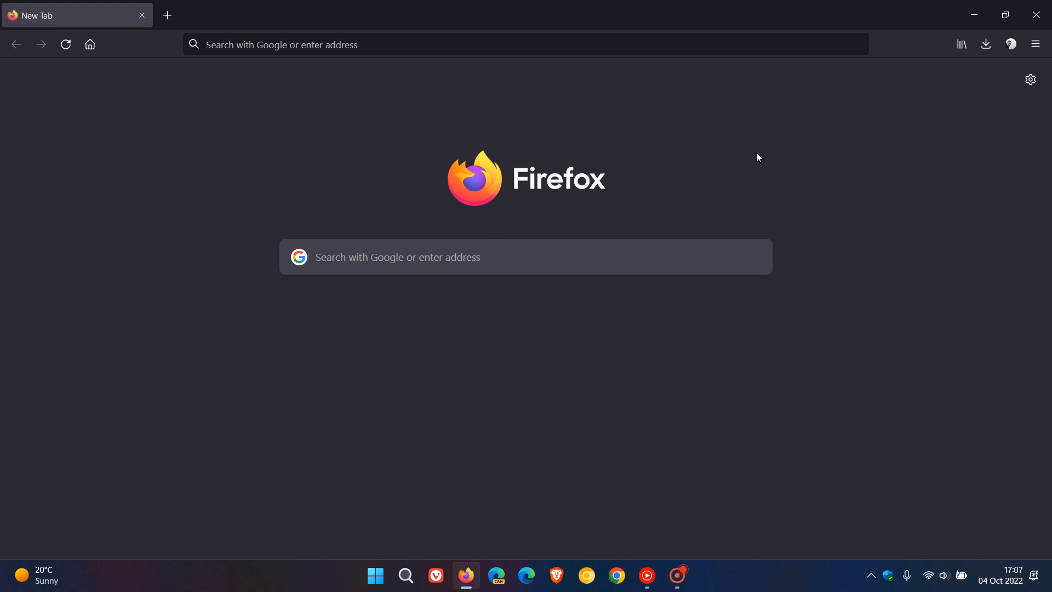
mouse_move(774, 160)
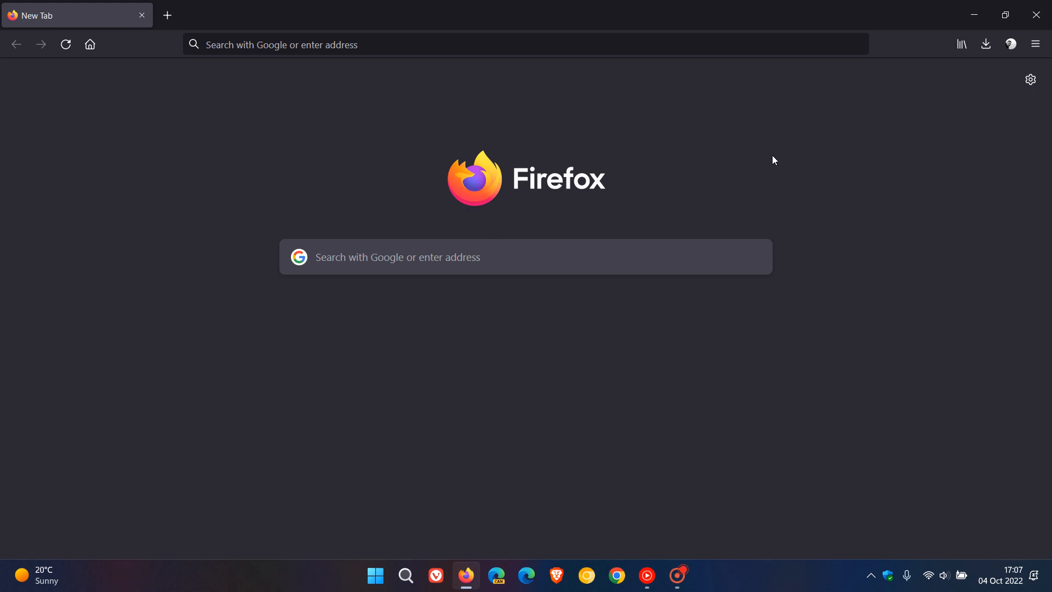
Show the About Firefox window reporting version 105.0.2 (64-bit), up to date
left_click(1035, 43)
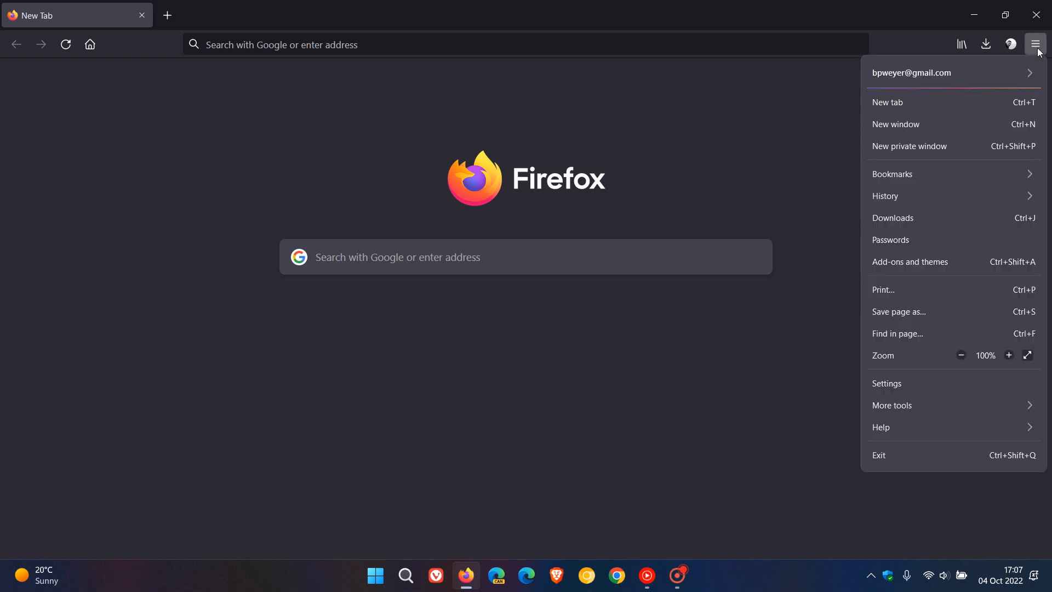
left_click(881, 426)
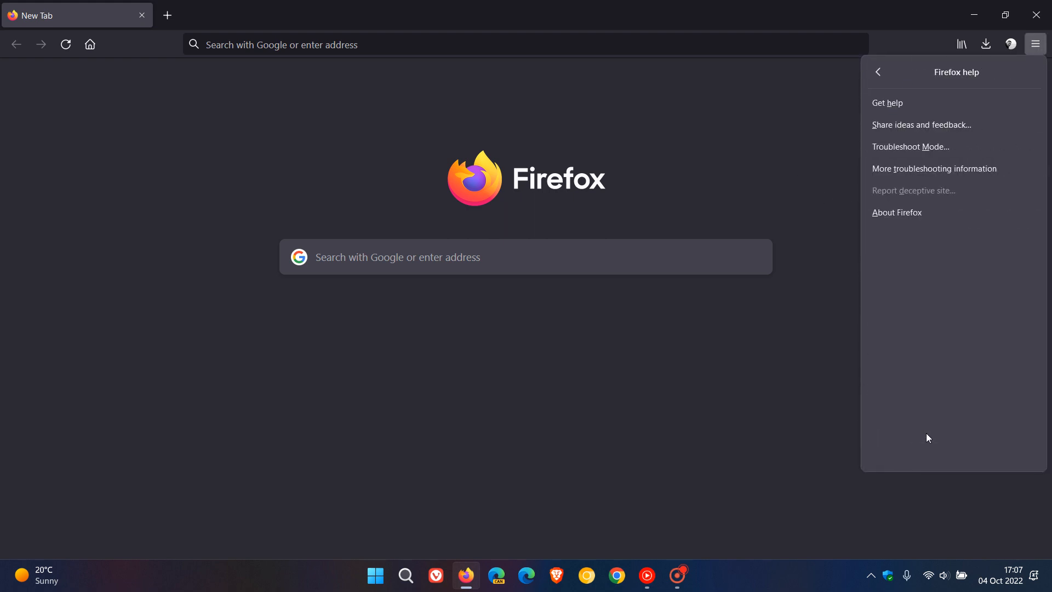
left_click(896, 213)
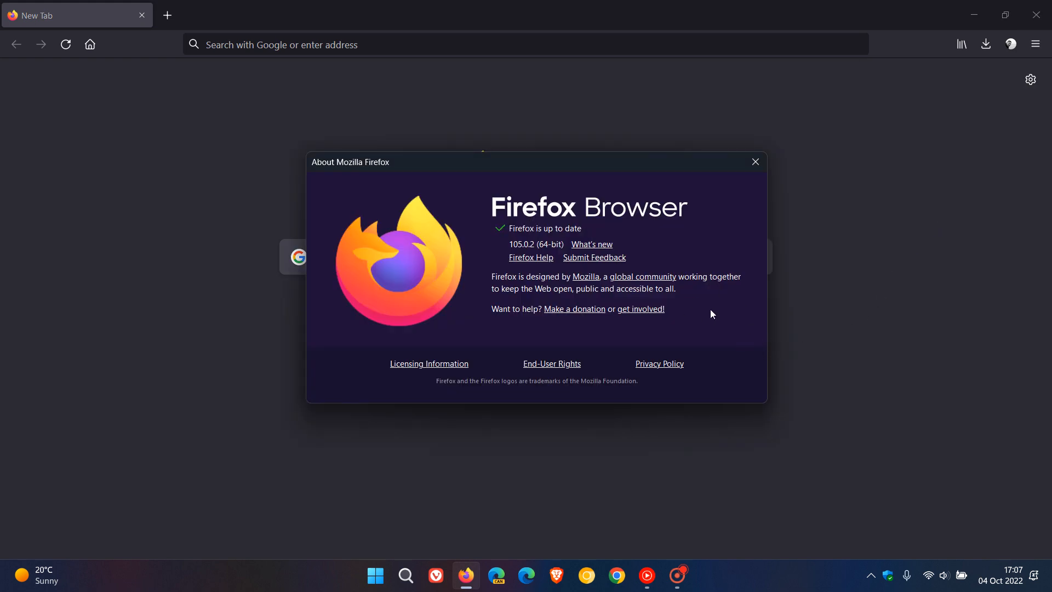
mouse_move(537, 277)
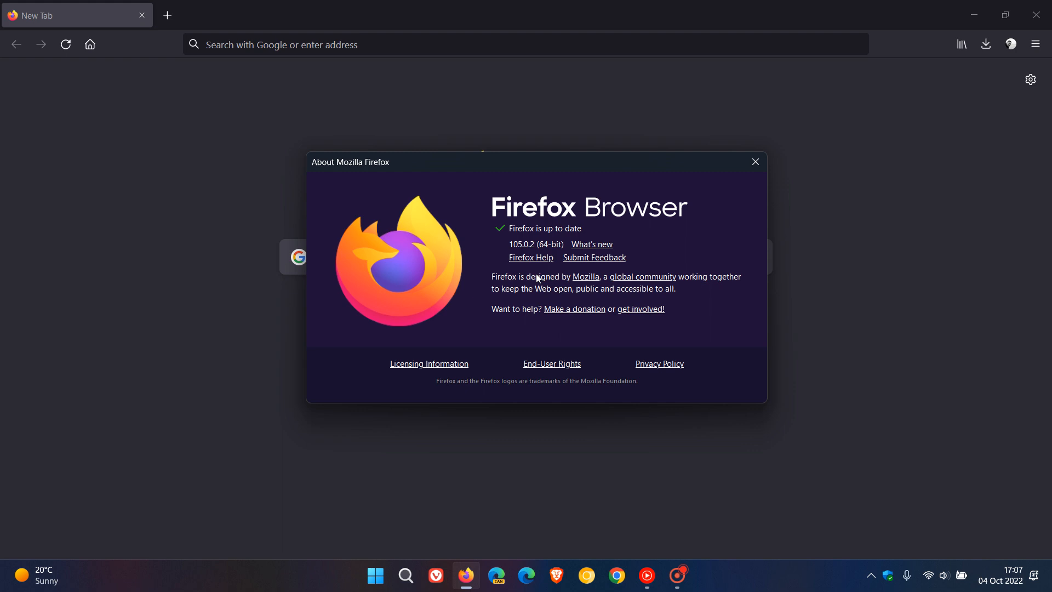
mouse_move(514, 263)
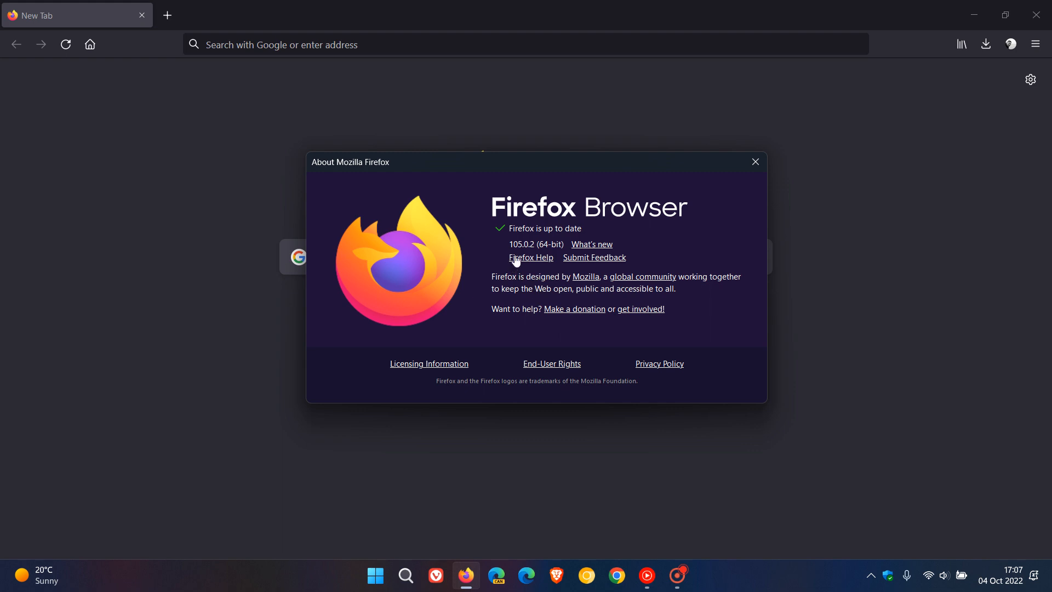
mouse_move(540, 243)
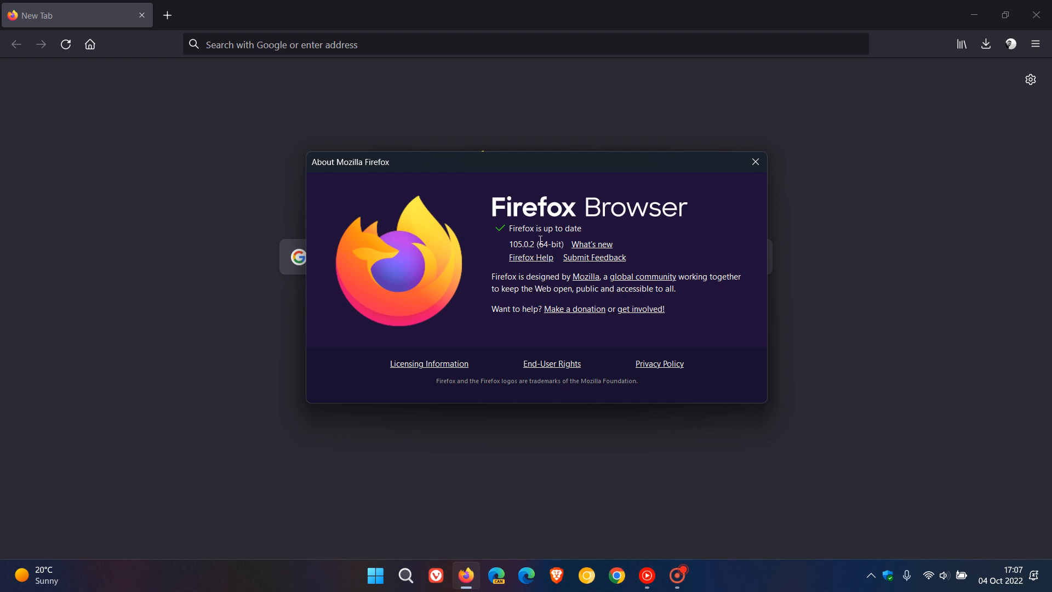
mouse_move(701, 247)
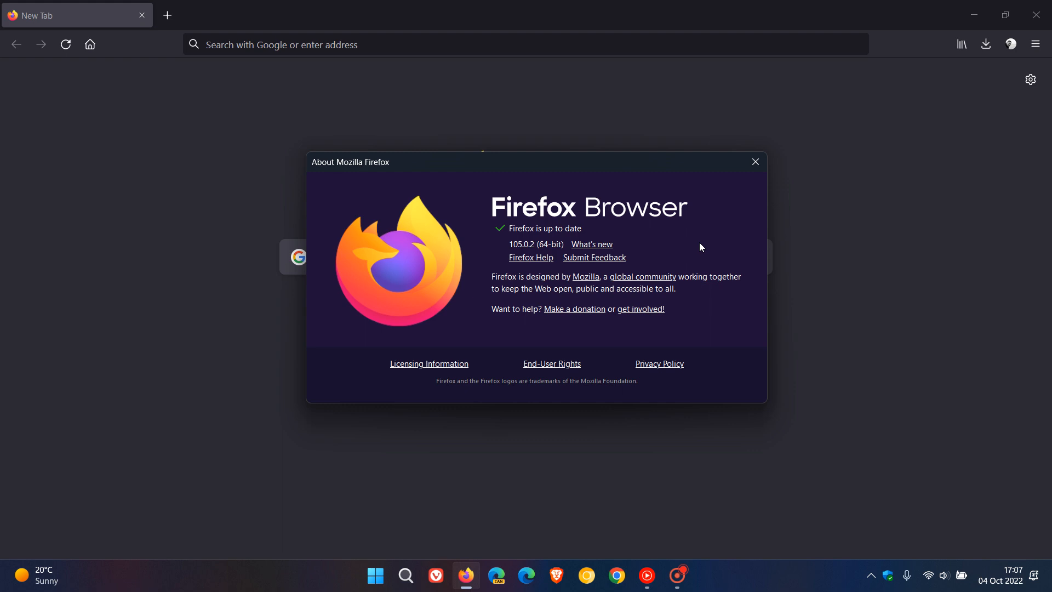
mouse_move(597, 253)
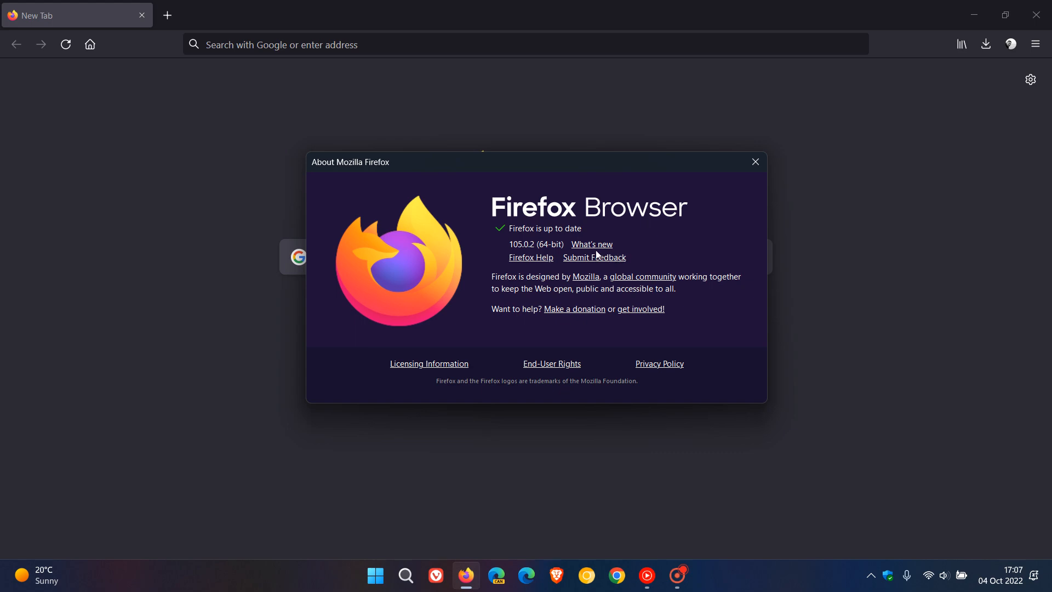
Read the 105.0.2 release notes down to the five fixes, then close that tab
left_click(591, 245)
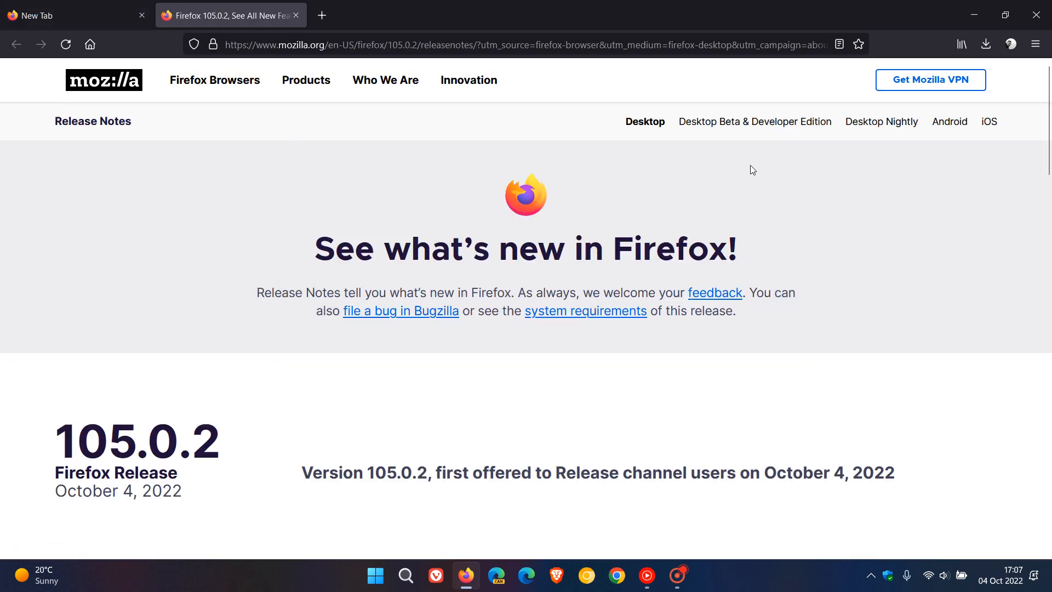
scroll("down", 3)
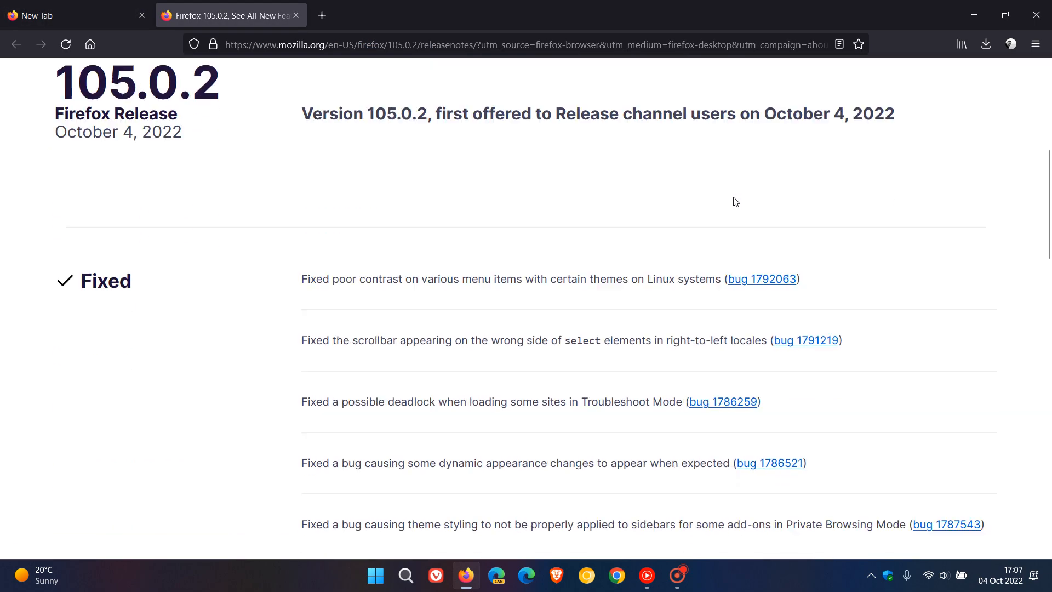
scroll("down", 3)
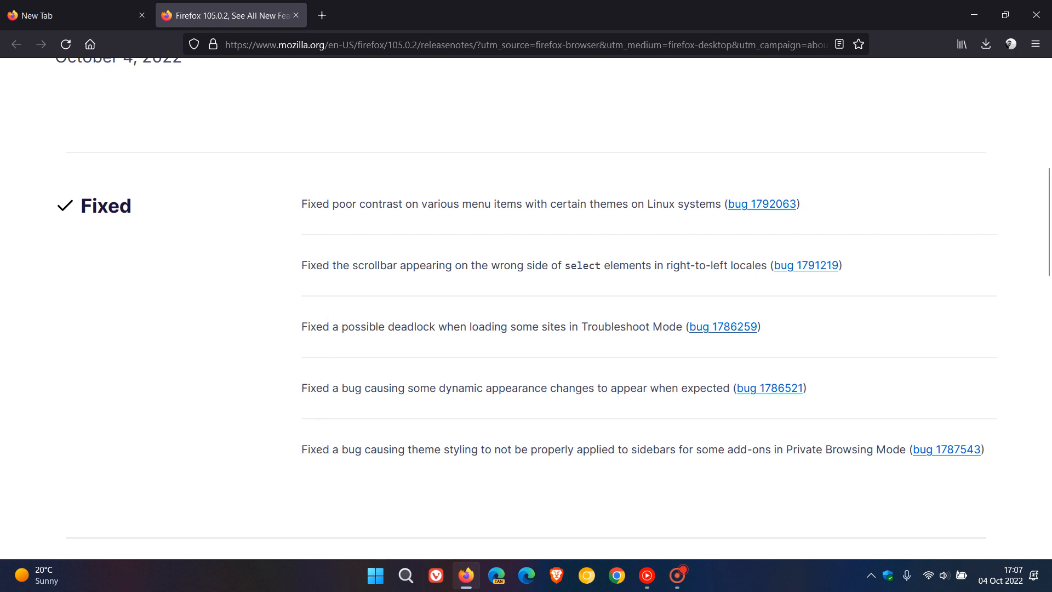
mouse_move(795, 216)
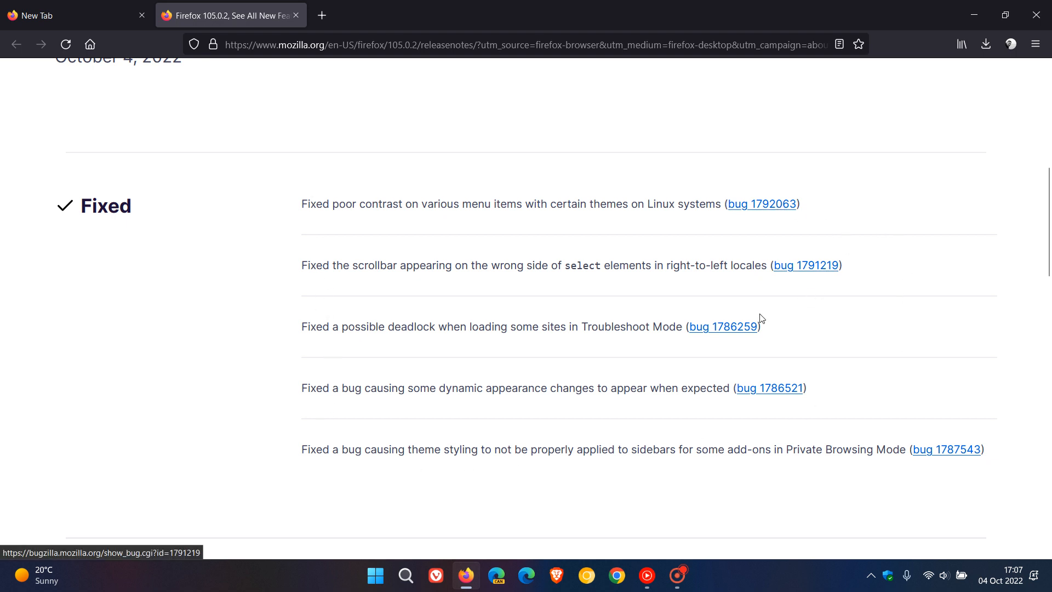
mouse_move(791, 393)
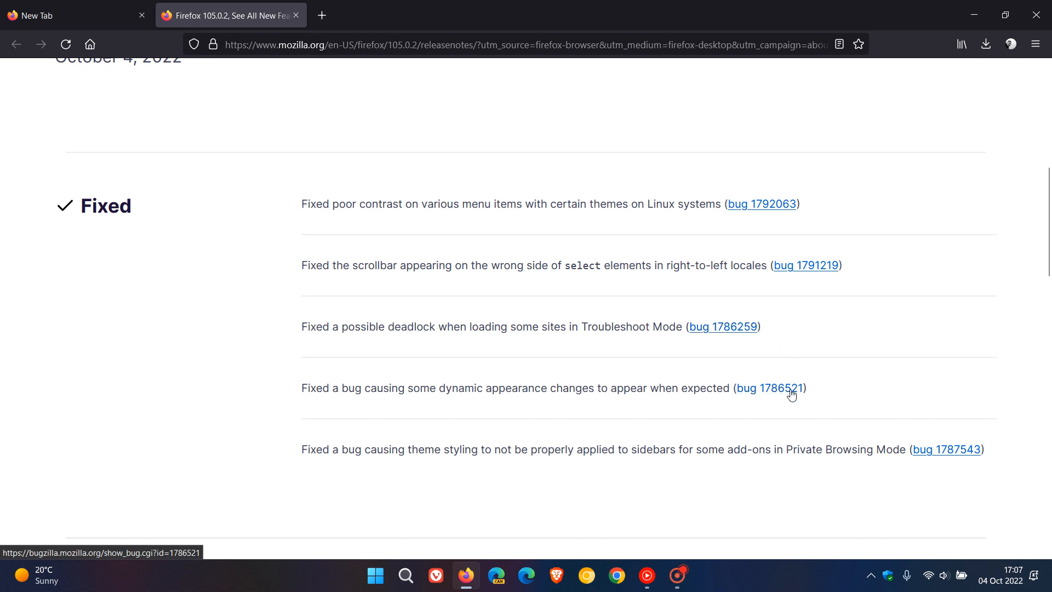
mouse_move(935, 456)
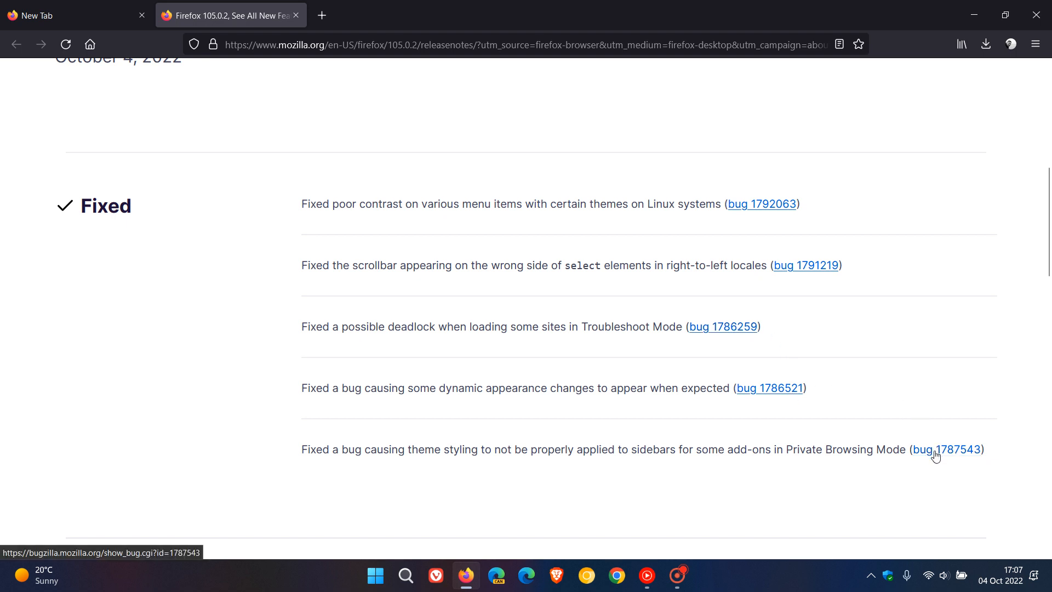
mouse_move(889, 327)
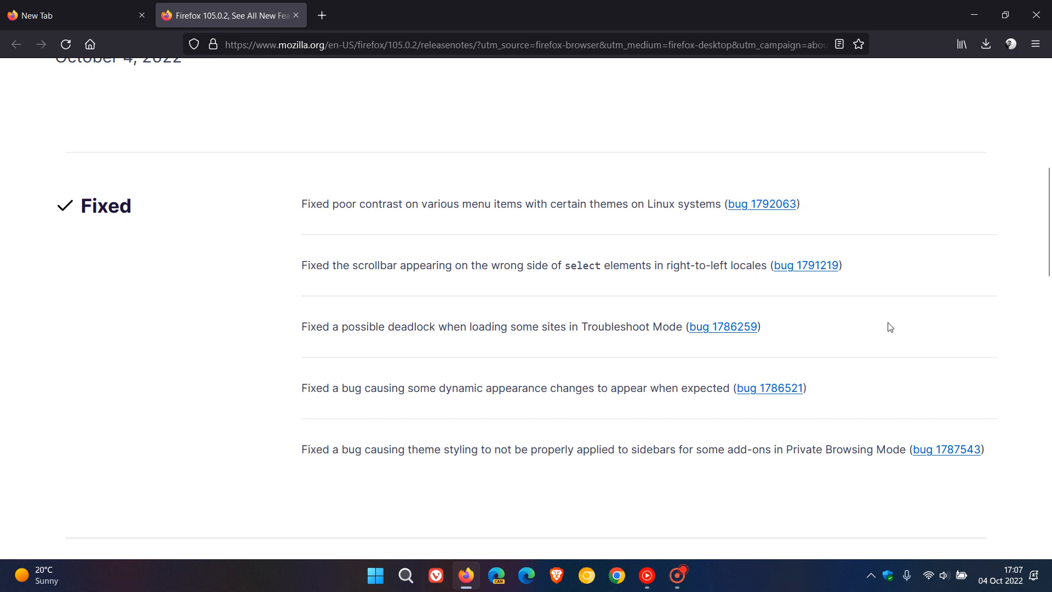
mouse_move(844, 309)
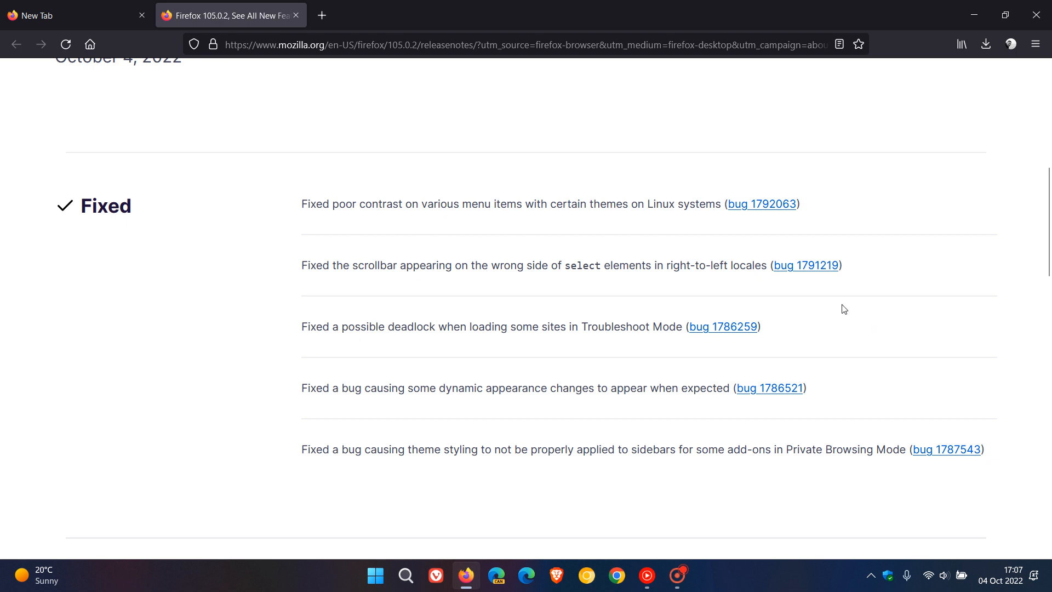
left_click(299, 15)
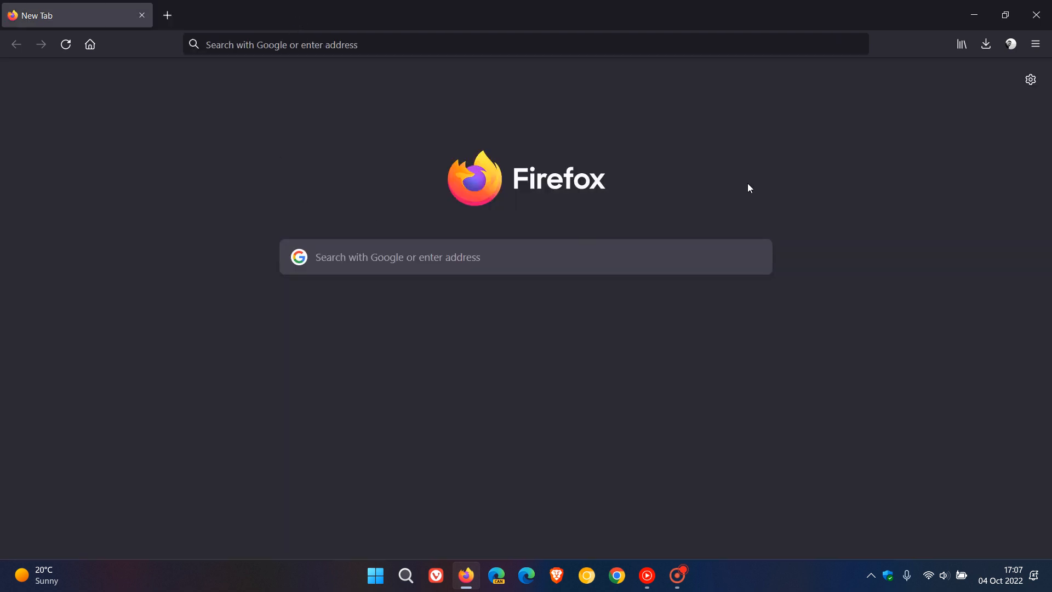
mouse_move(766, 184)
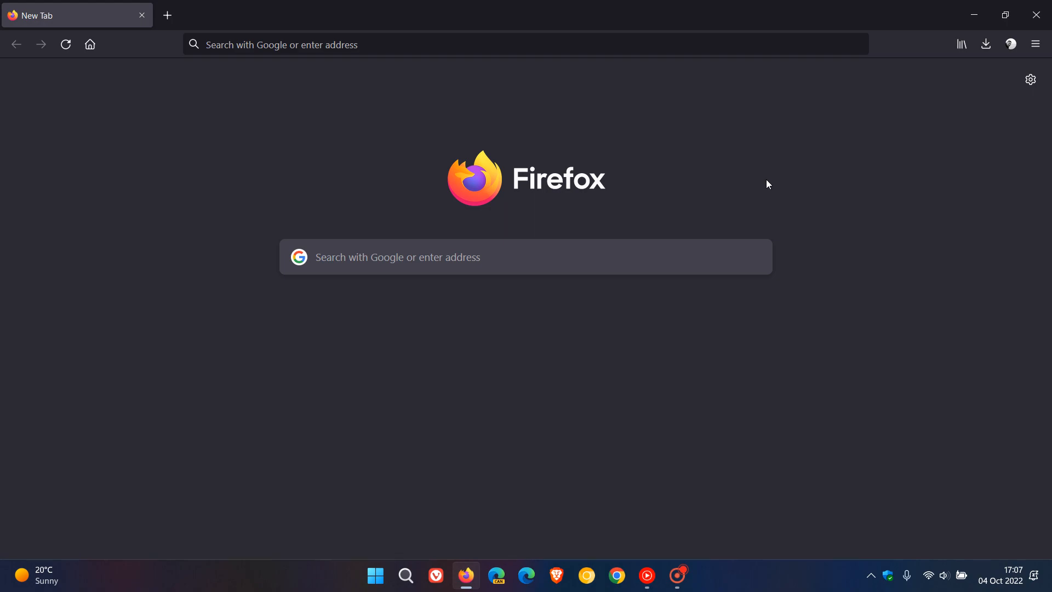